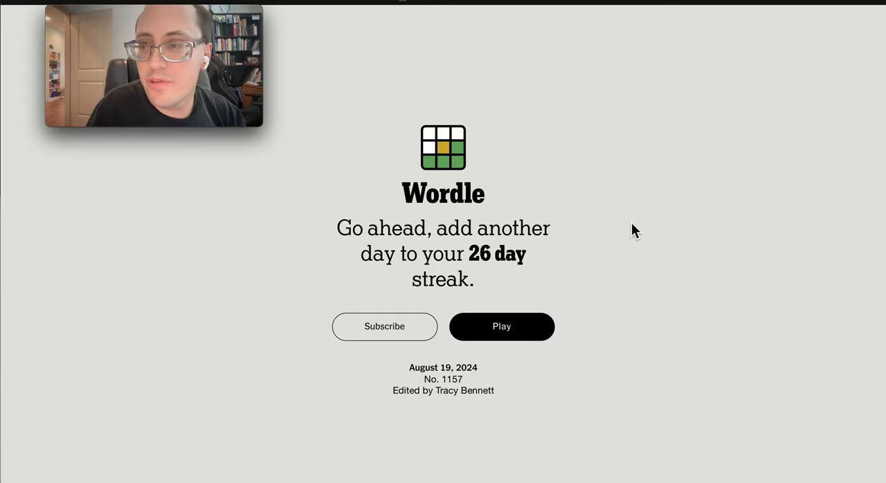
mouse_move(576, 257)
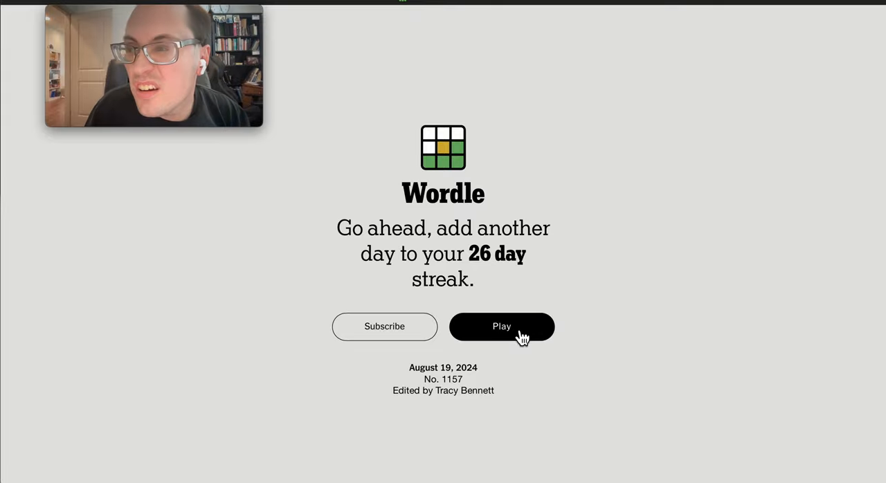
- Start today's Wordle puzzle from the Play button and bring the board into view
click(501, 327)
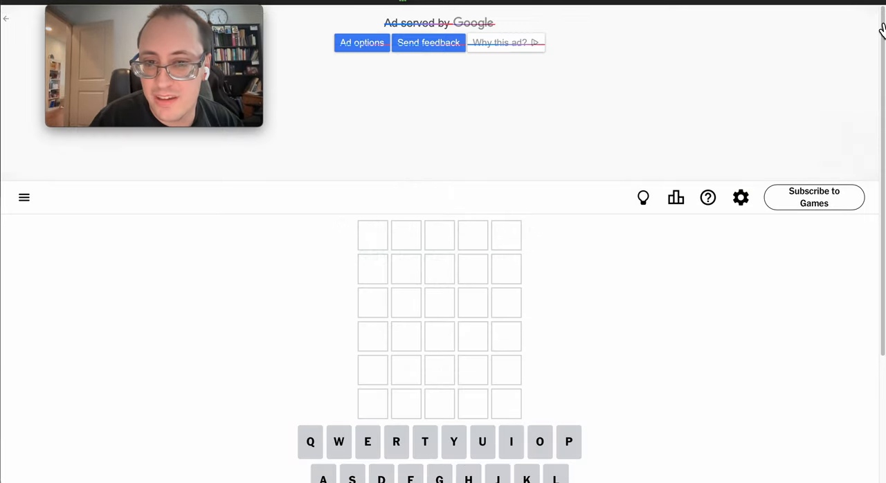
scroll(down, 3)
text(TABLE)
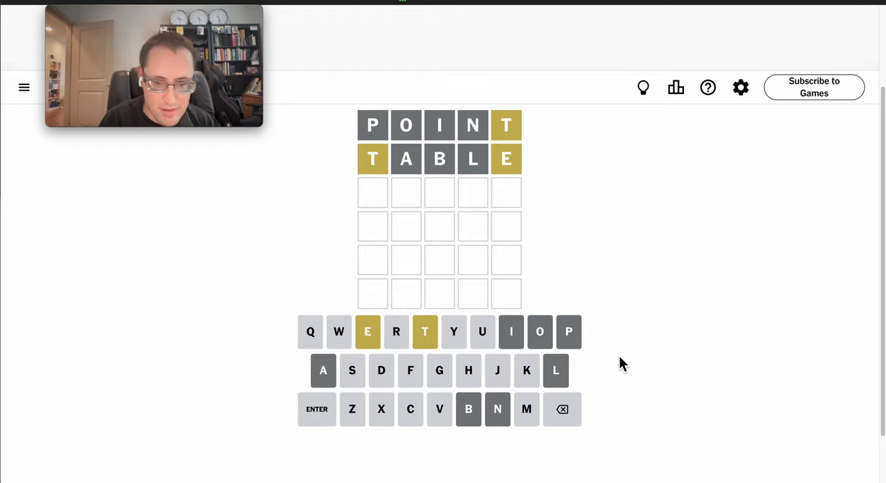
- Enter the letter U while typing GUEST as the third guess
text(UEST)
text(ETH)
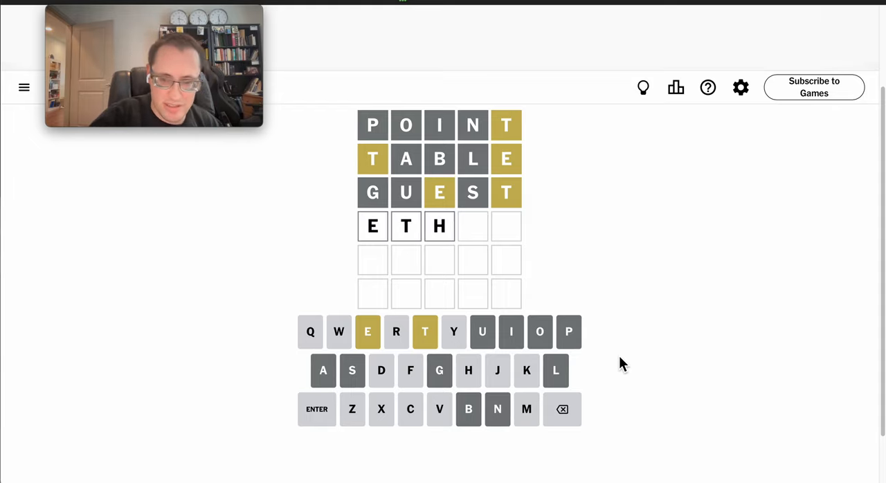
- Finish ETHER with ER and submit it as the fourth guess, turning E and R green
text(ER)
click(439, 260)
text(XXT)
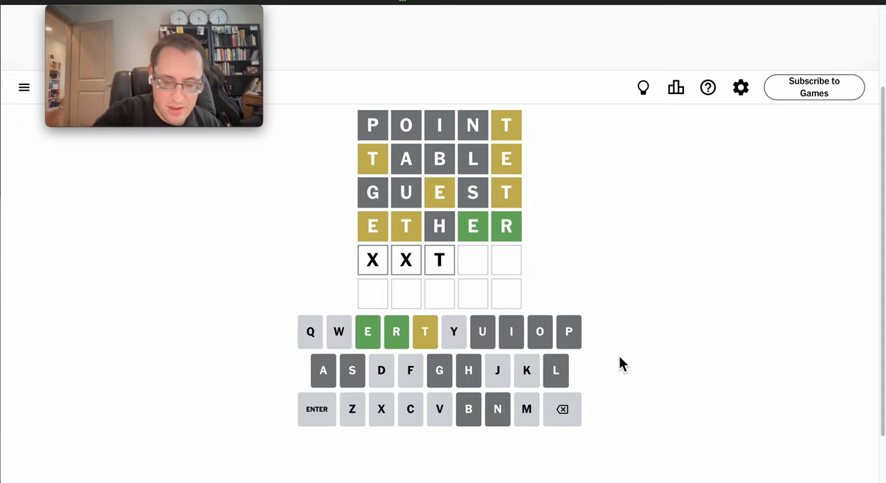
- Finish the ER ending on row five toward guessing DETER, then METER to solve
text(ER)
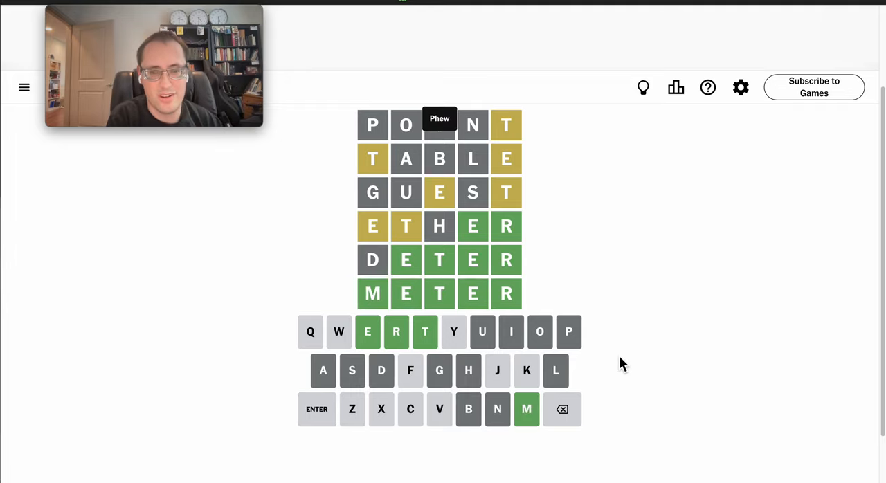
- Dismiss to the Congratulations statistics panel showing 477 games and a 27-day streak
click(315, 410)
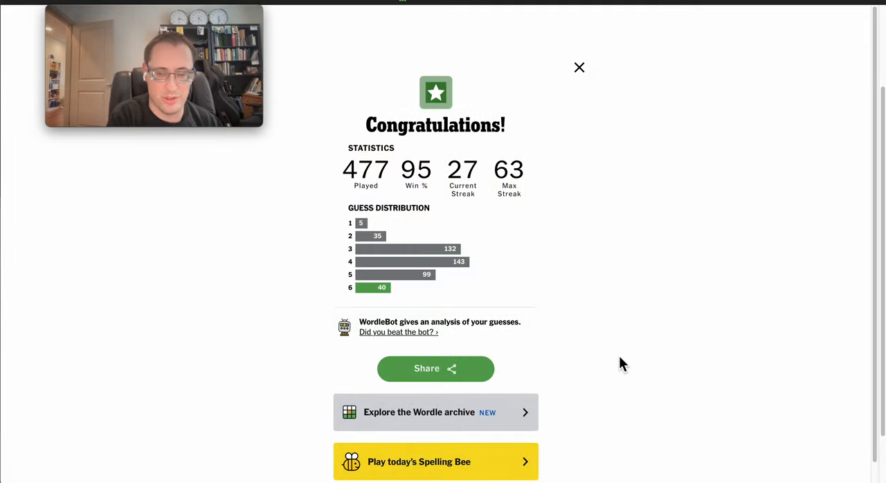
mouse_move(675, 286)
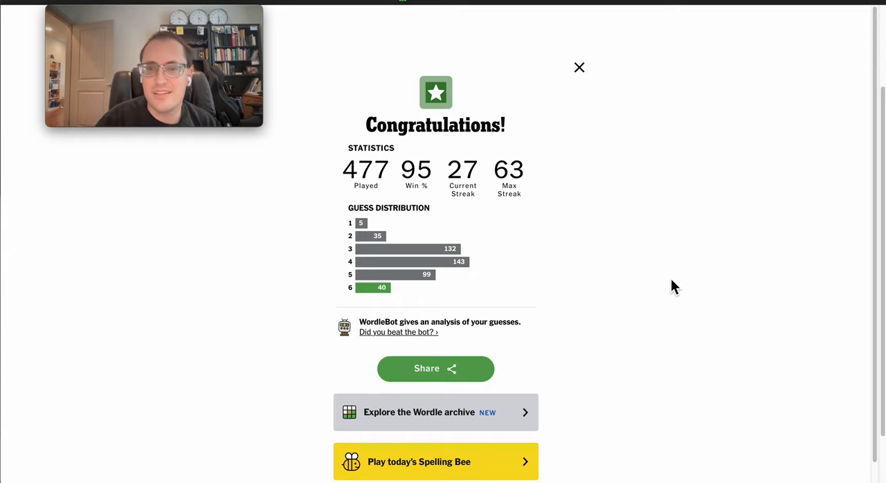
mouse_move(701, 219)
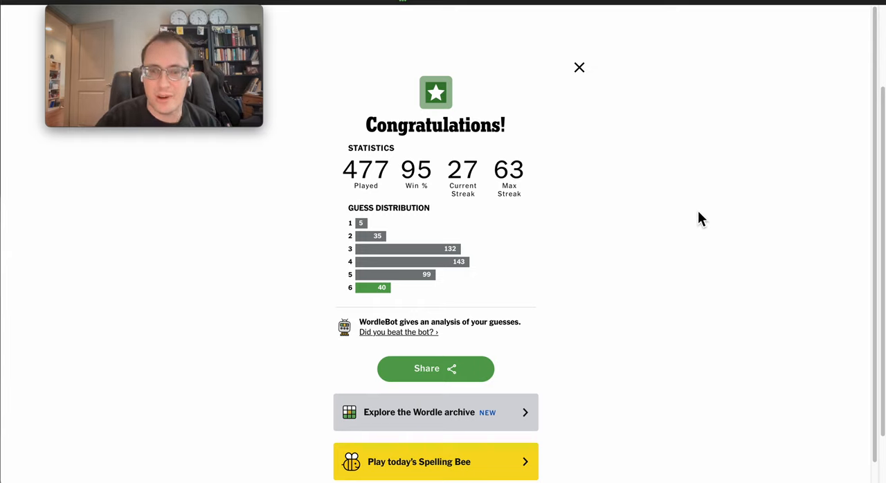